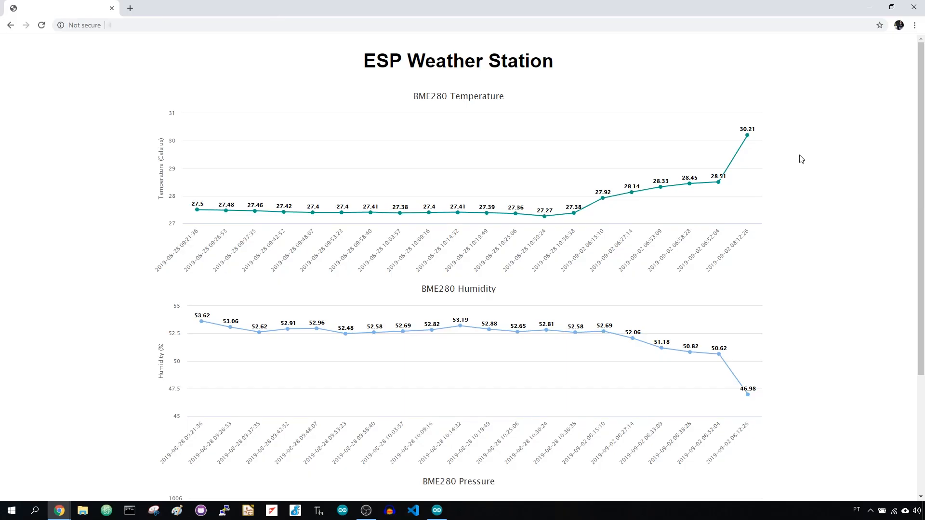
scroll("down", 3)
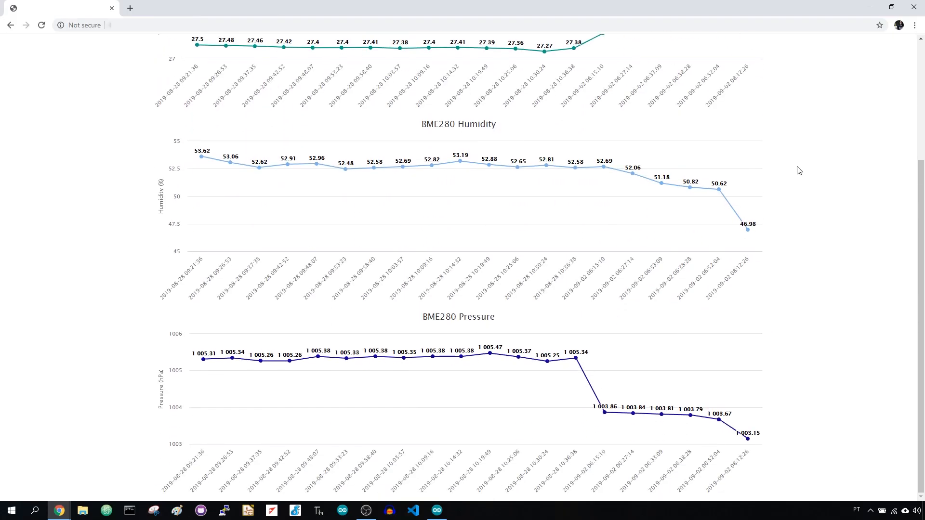
scroll("up", 3)
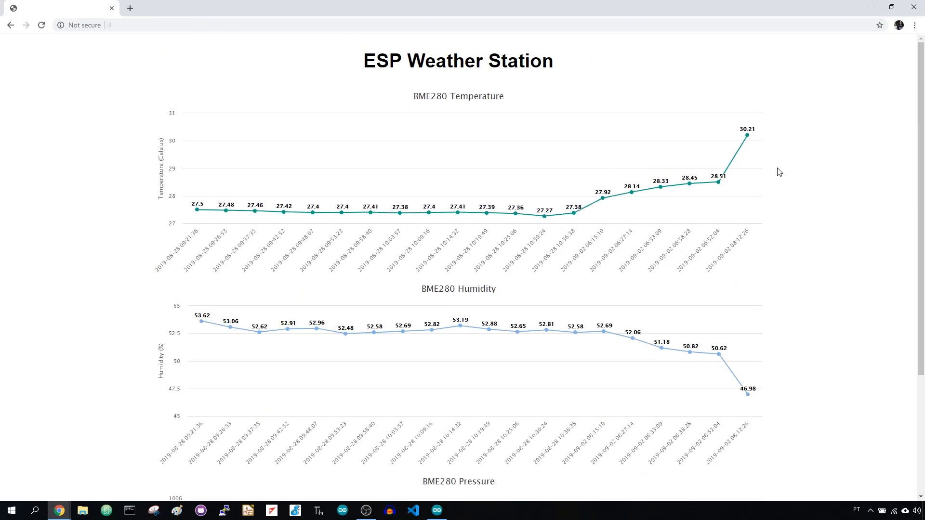
mouse_move(755, 187)
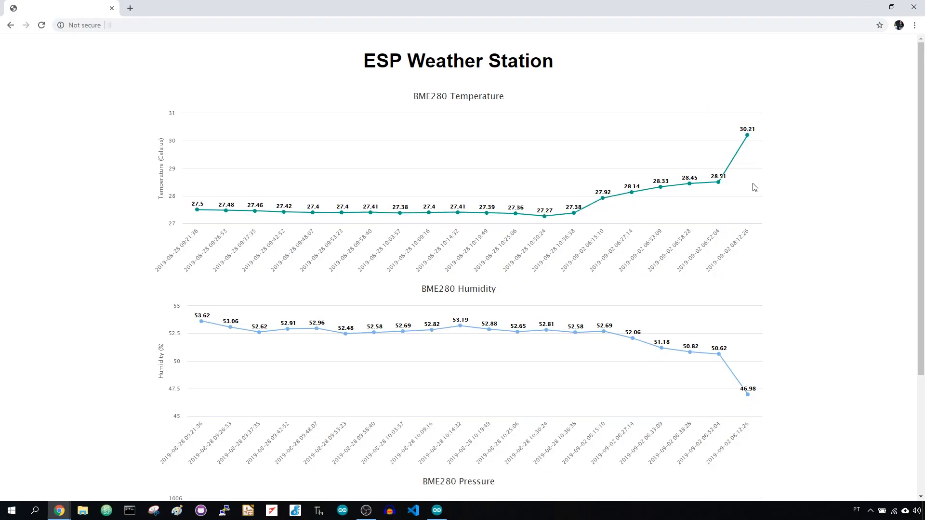